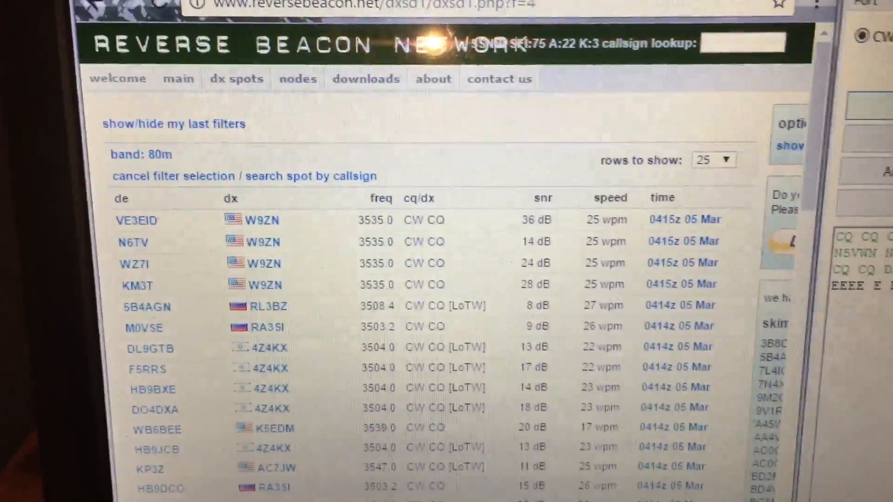
scroll("down", 3)
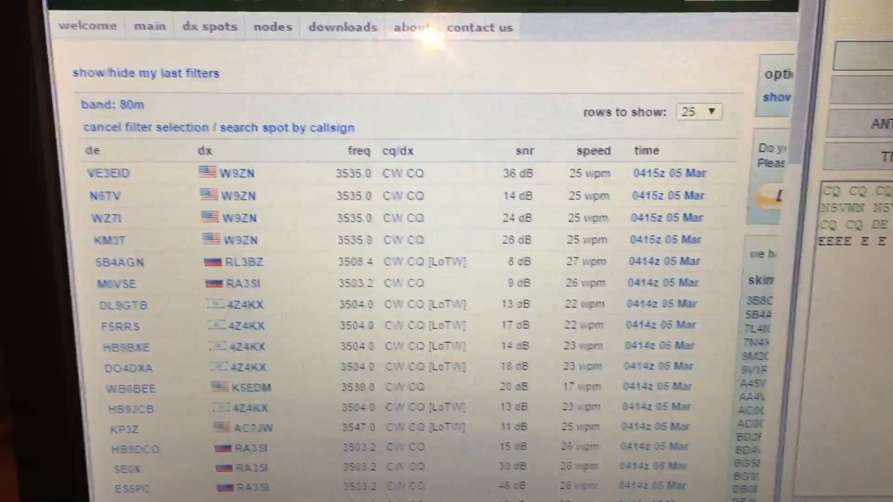
scroll("down", 3)
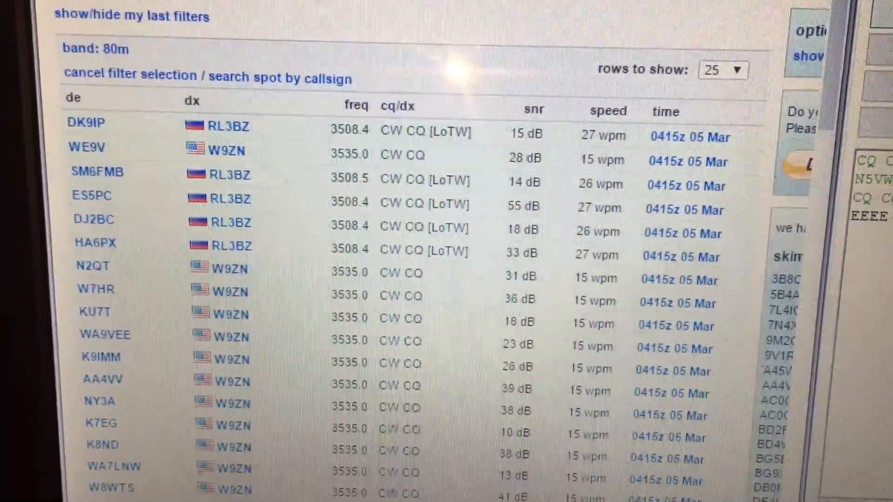
scroll("down", 3)
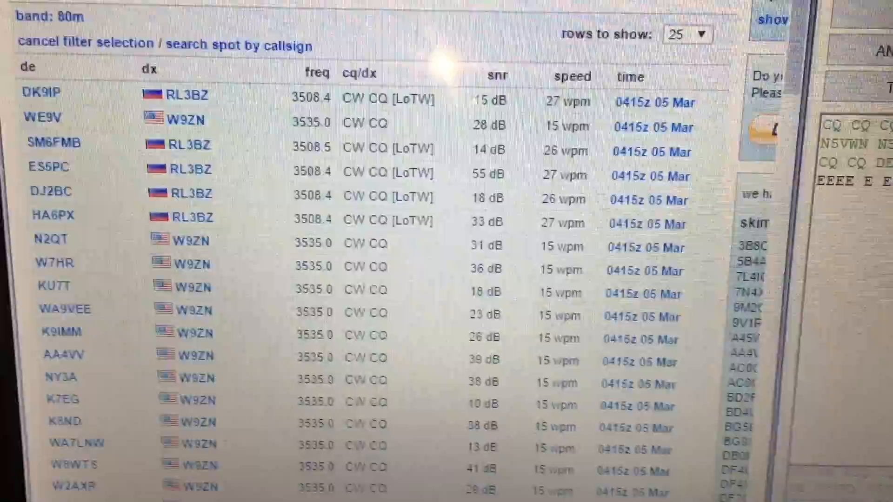
scroll("down", 3)
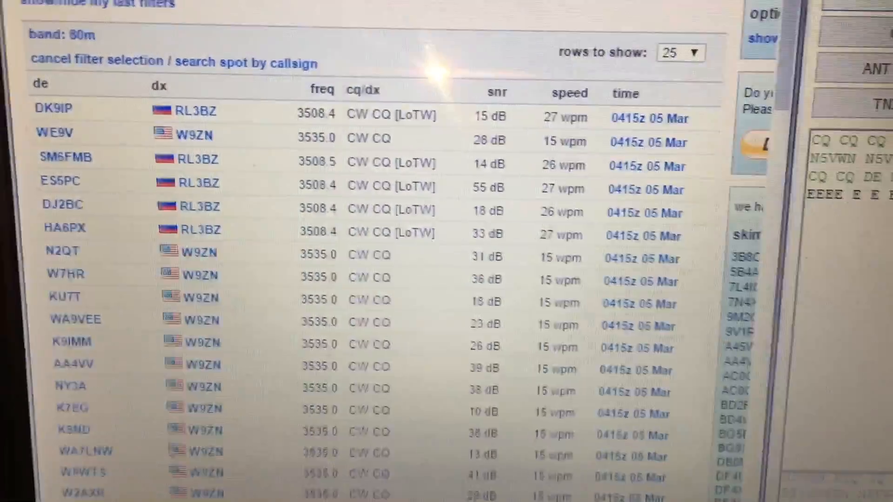
scroll("down", 3)
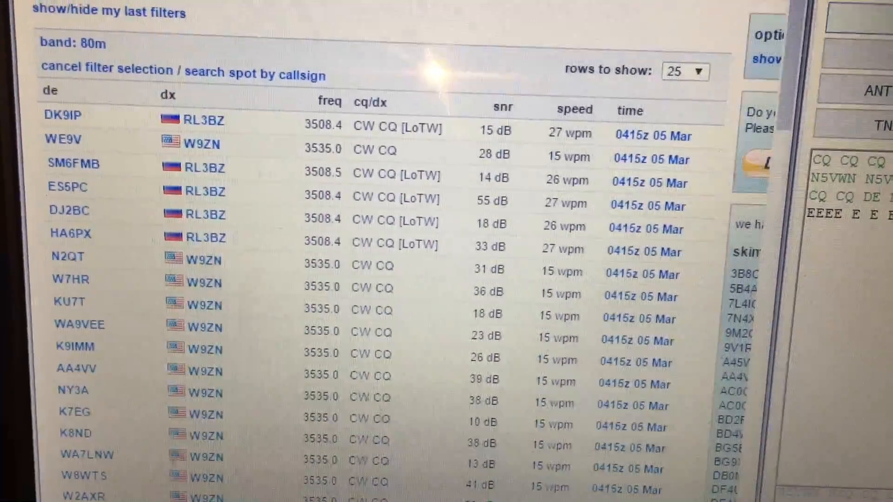
scroll("down", 3)
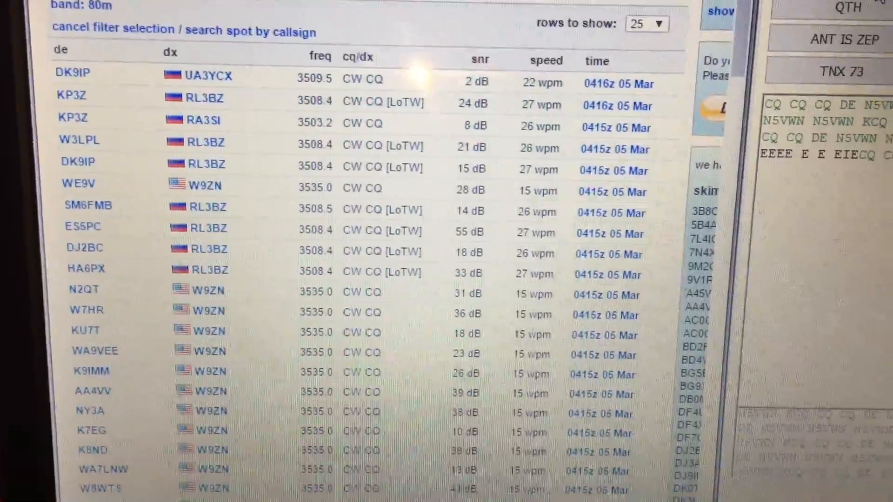
scroll("down", 3)
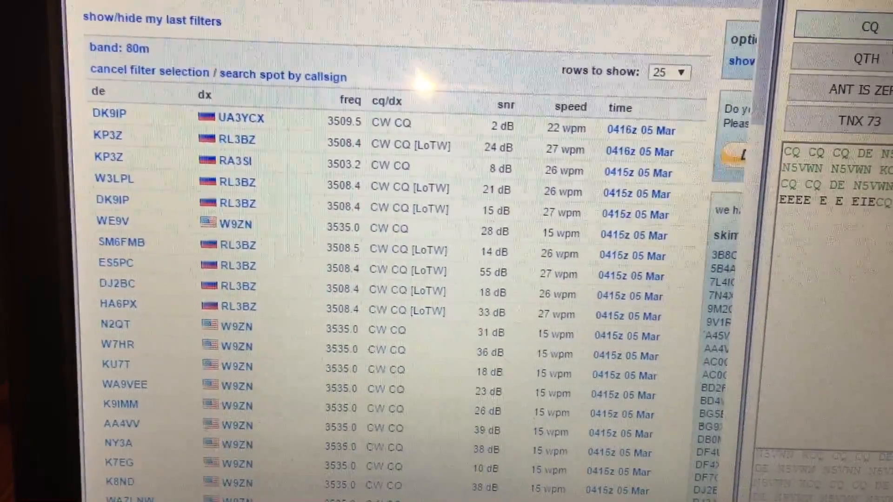
scroll("down", 3)
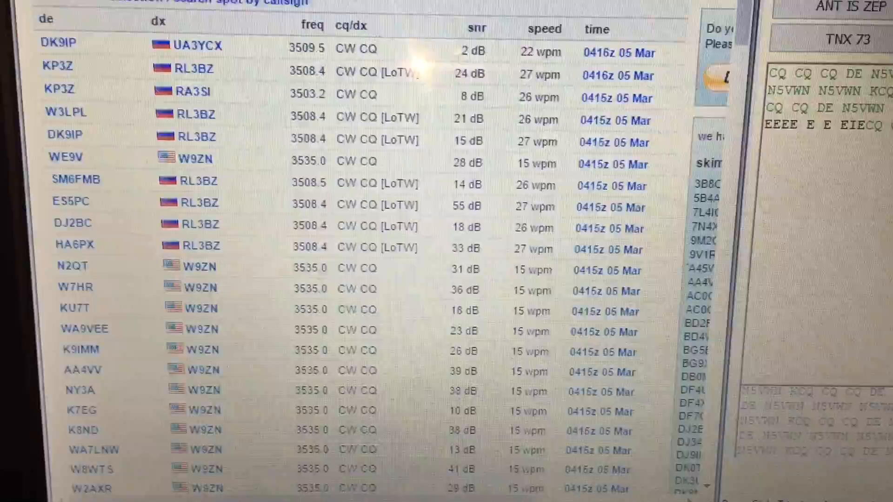